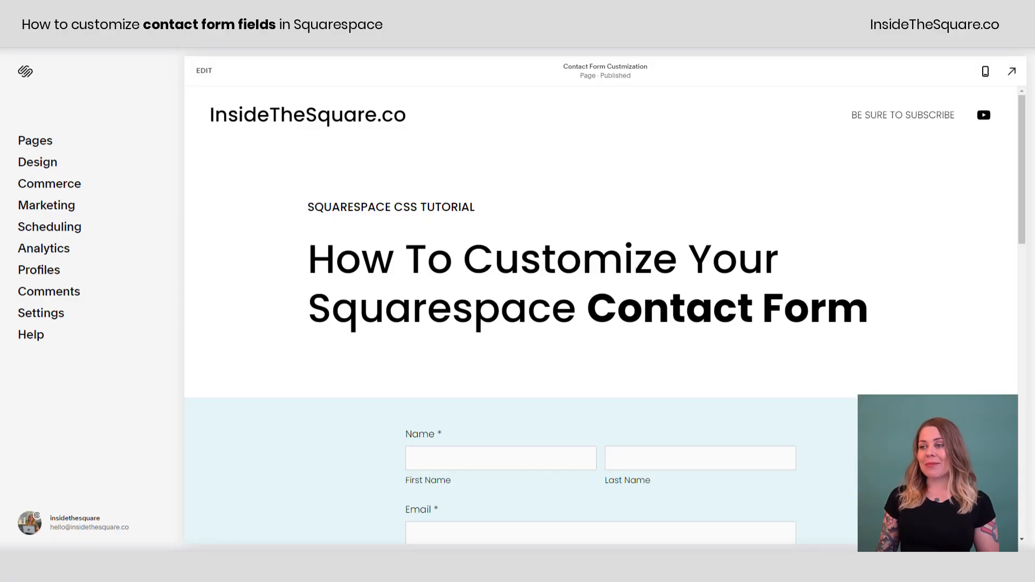
# Scroll to the contact form and enter 'first name' in the First Name field
pyautogui.scroll(-3)
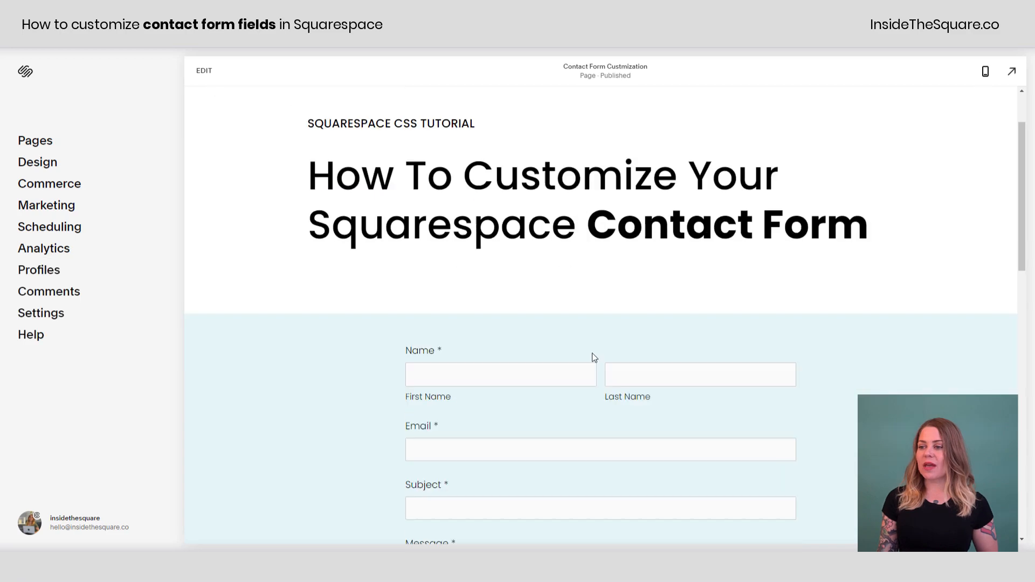
pyautogui.scroll(-3)
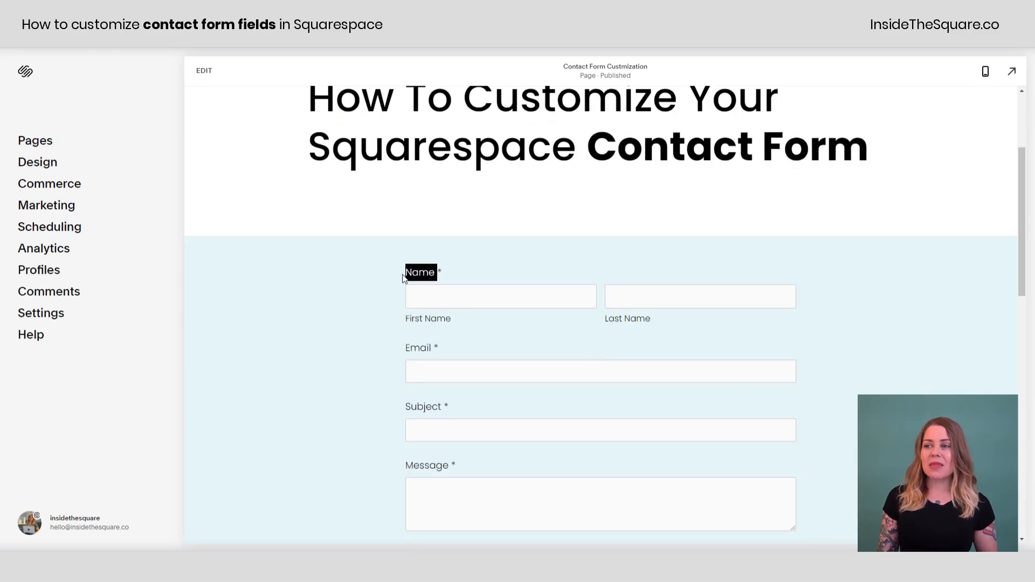
pyautogui.scroll(-3)
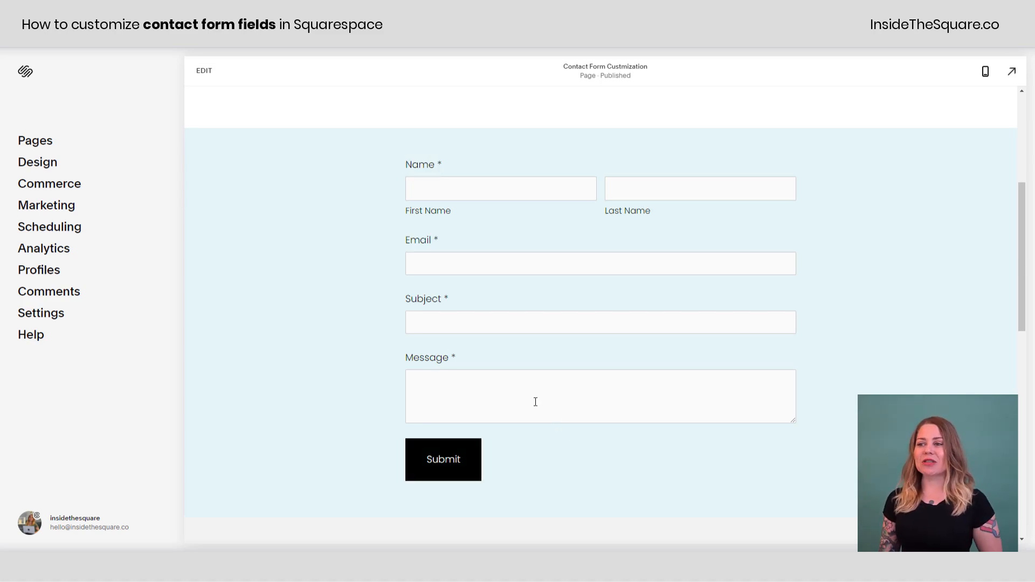
pyautogui.click(499, 187)
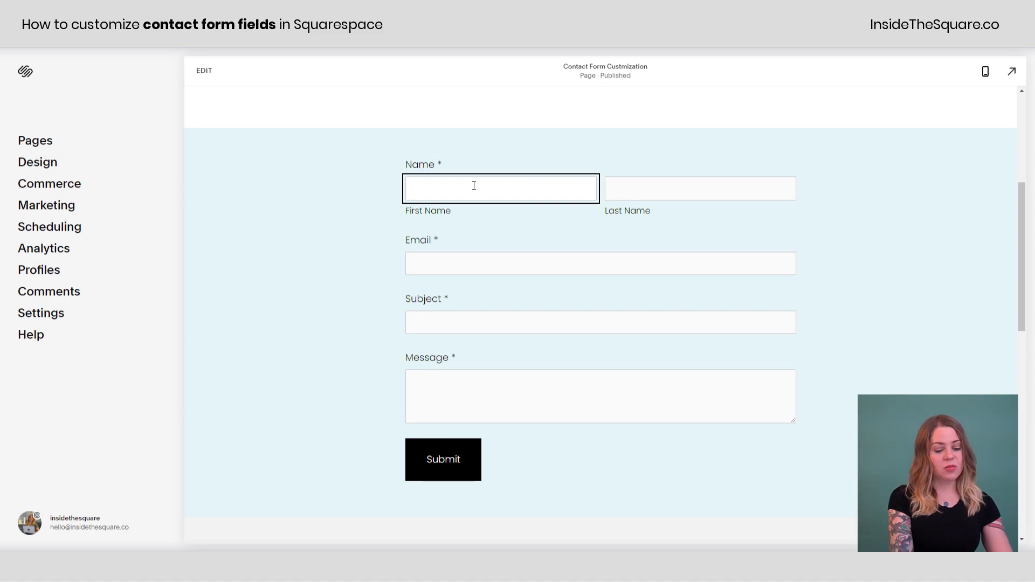
pyautogui.write('first na')
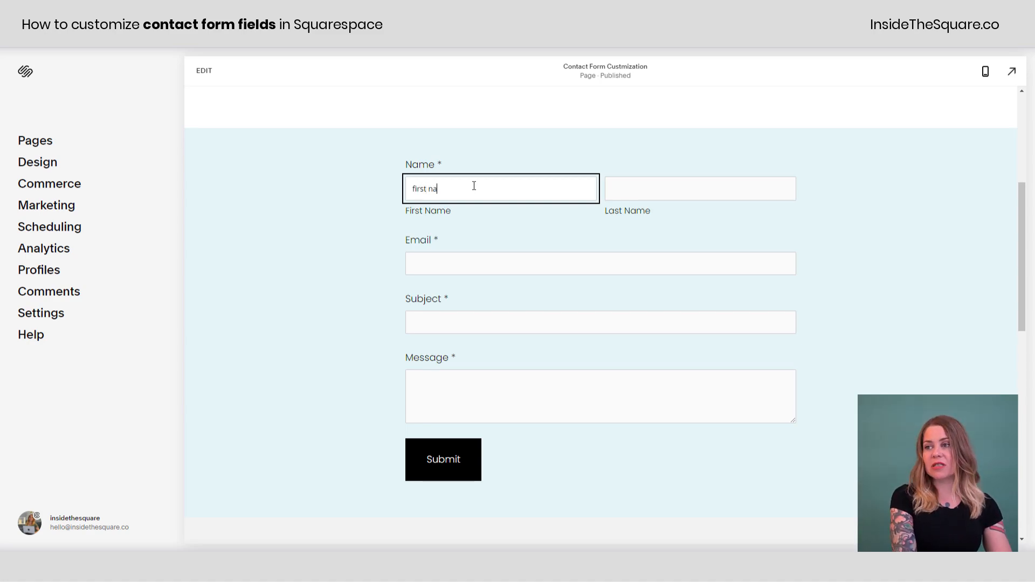
pyautogui.write('me')
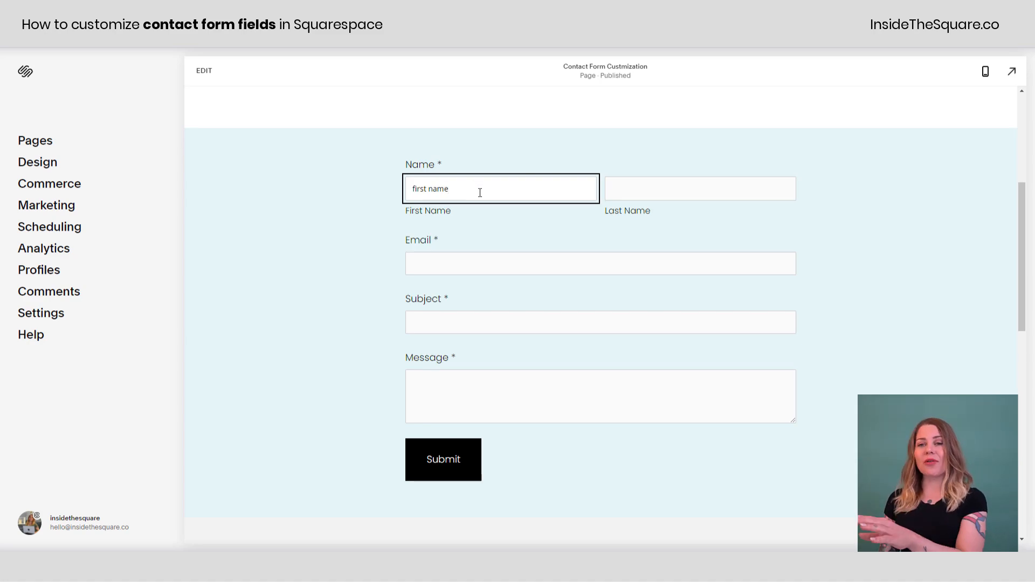
pyautogui.moveTo(481, 212)
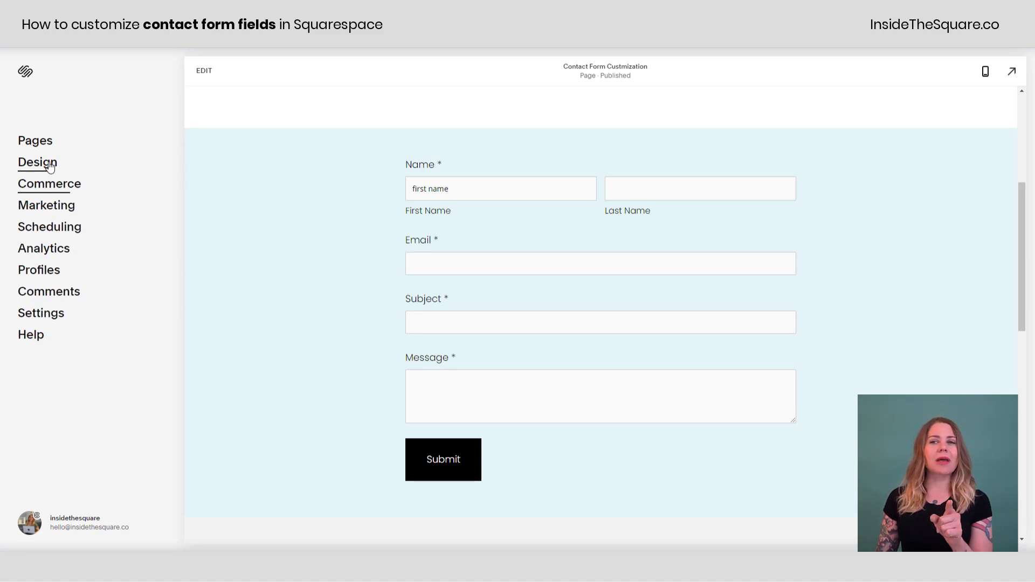
# Go to Design > Custom CSS to reach the site's CSS editor
pyautogui.click(36, 163)
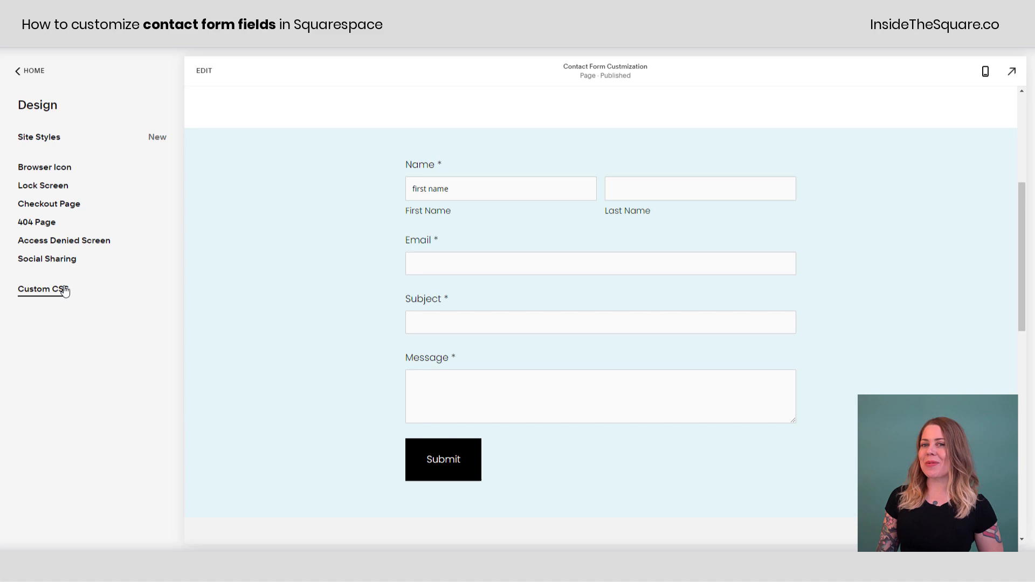
pyautogui.click(41, 289)
pyautogui.write('.form-wrapper .field-list .field .field-element')
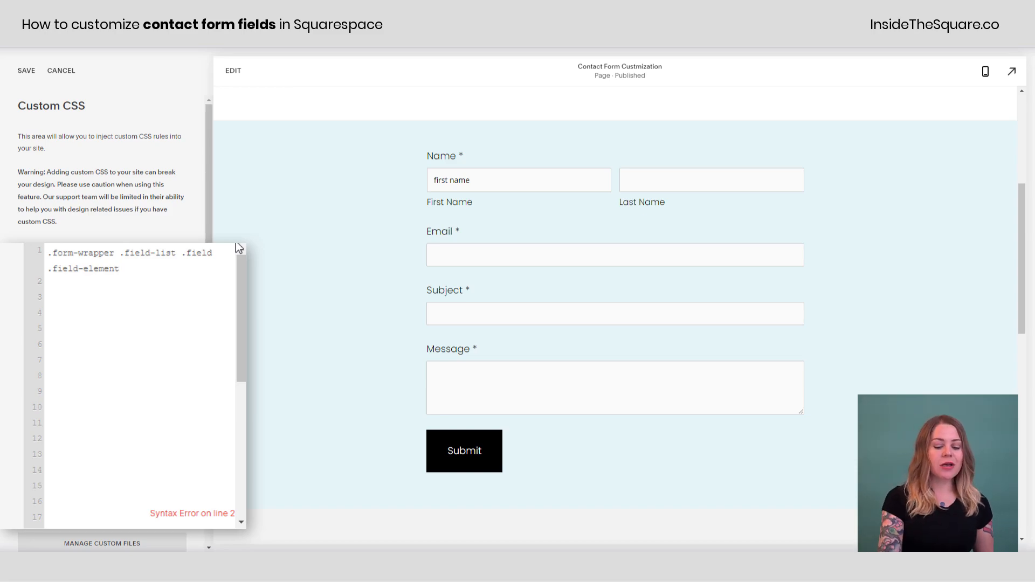
# Write the field rule: background pink, border none, border-bottom 2px solid #50dbdb
pyautogui.write('{}')
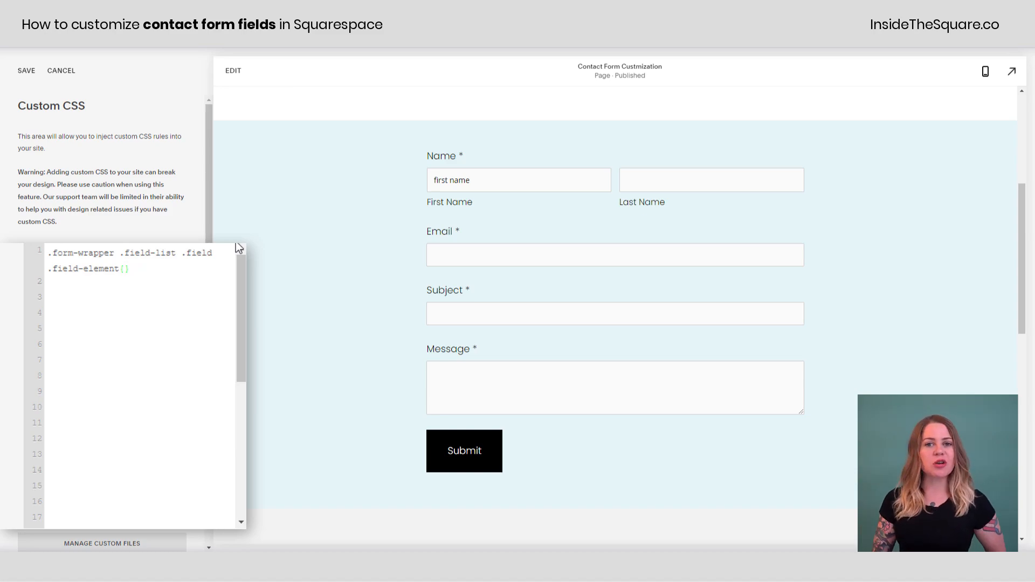
pyautogui.write('background:pink')
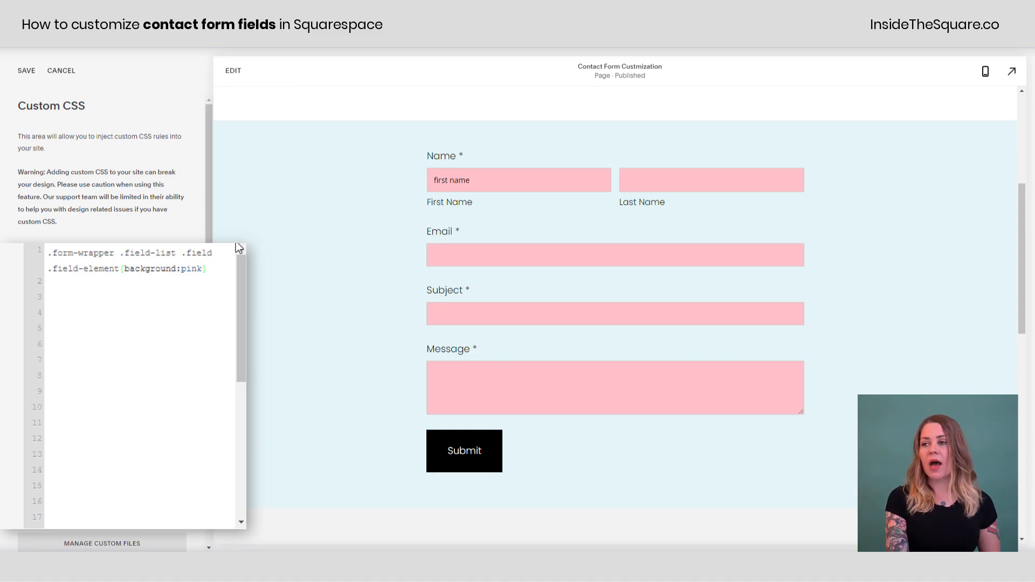
pyautogui.write(';')
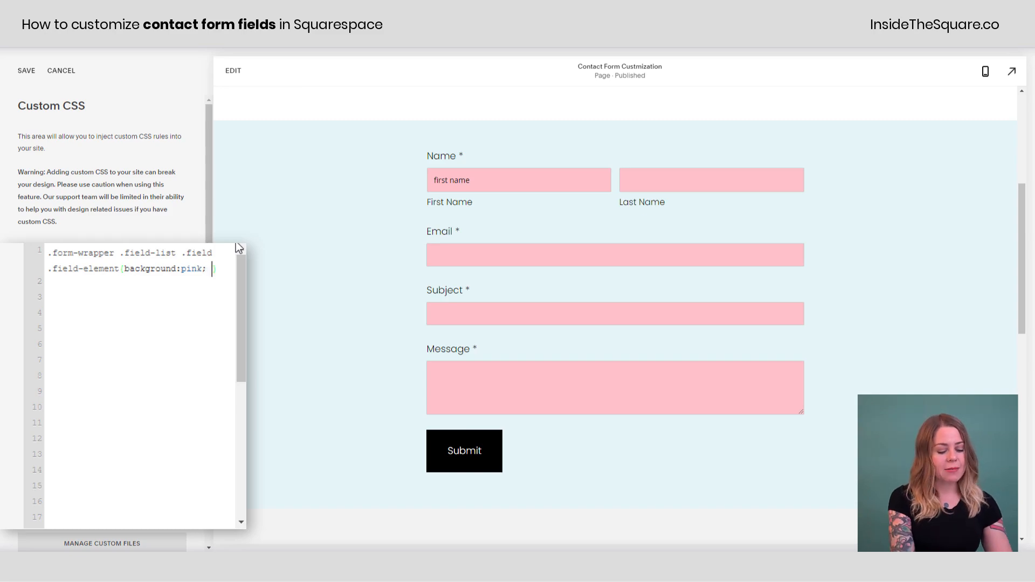
pyautogui.write('border:none}')
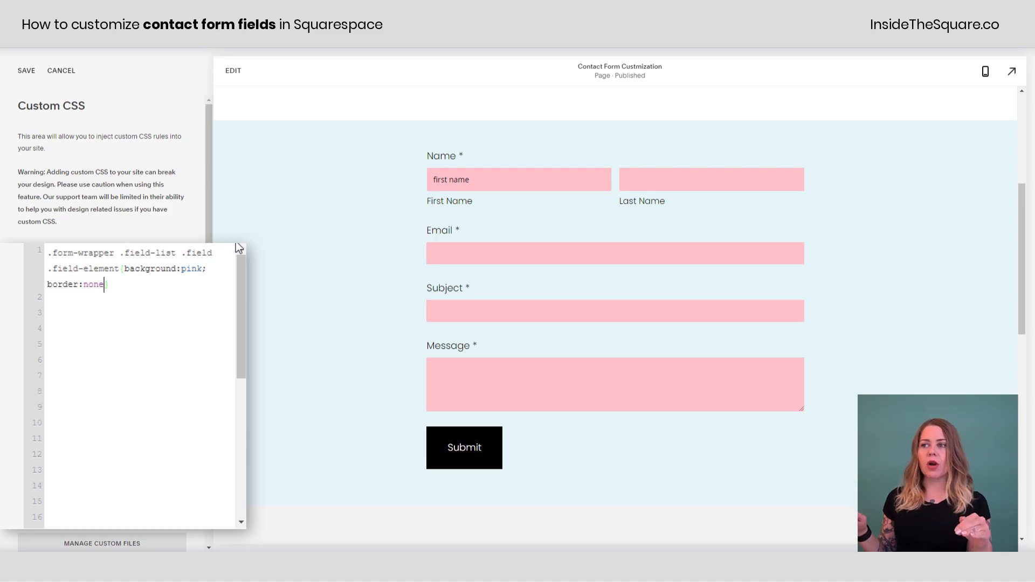
pyautogui.write('}')
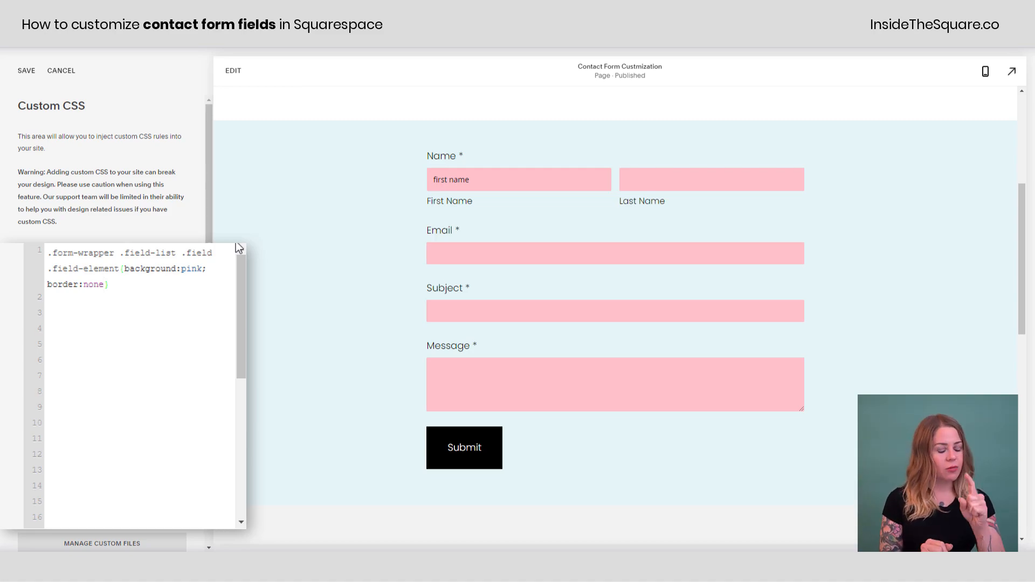
pyautogui.write(';')
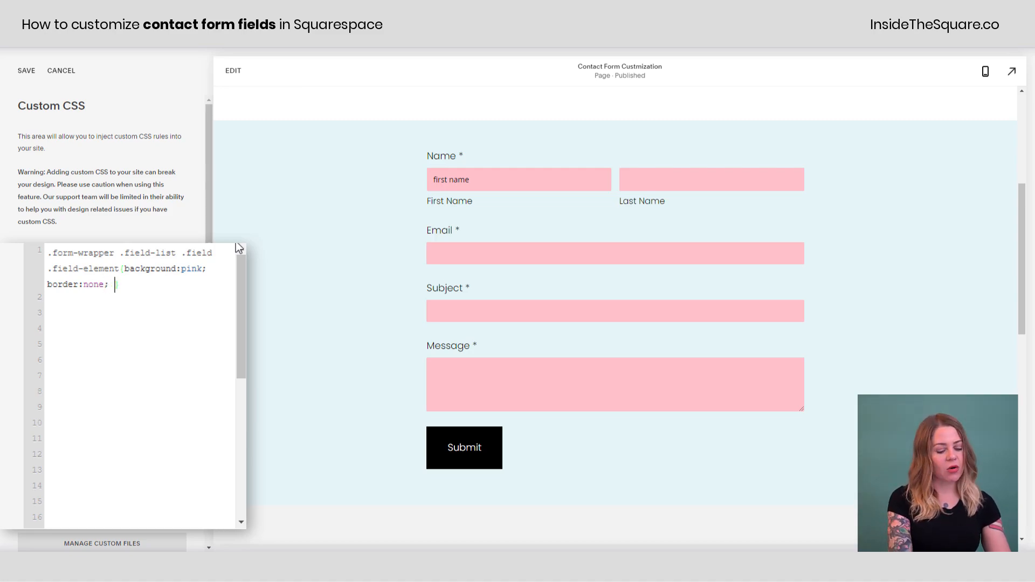
pyautogui.write('border-bottom: 2')
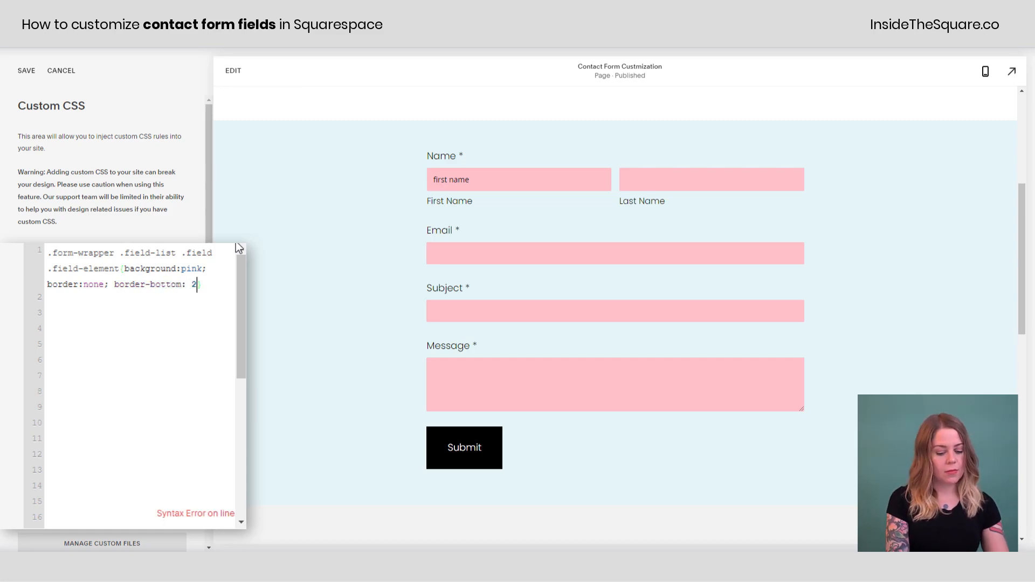
pyautogui.write('px solid #50')
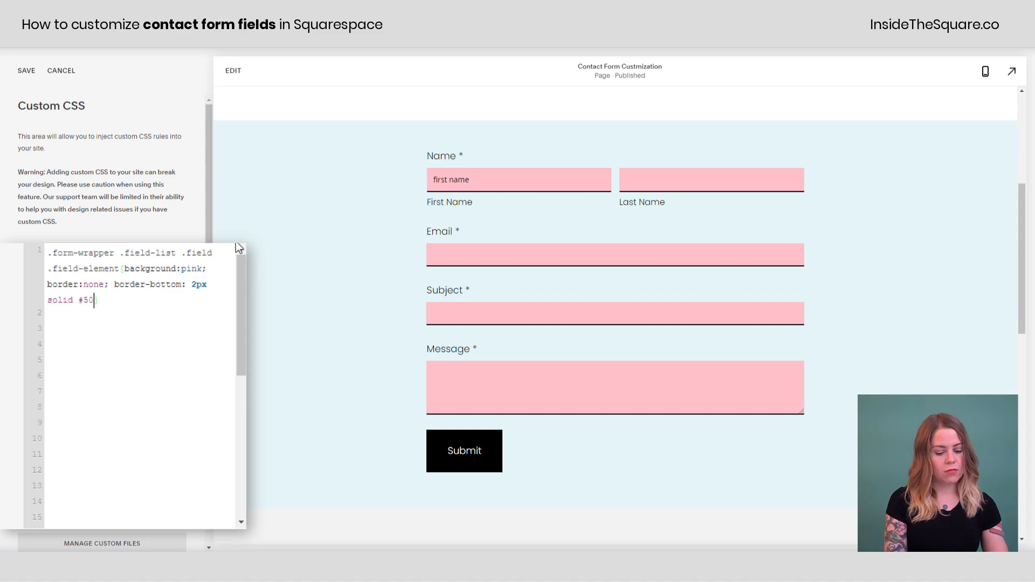
pyautogui.write('dbdb}')
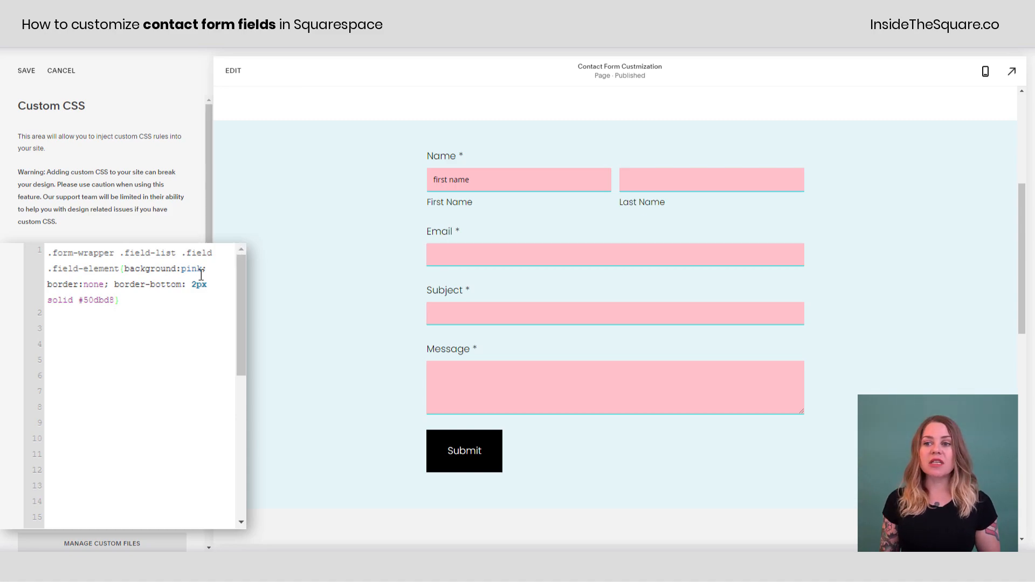
# Change the background from pink to transparent and add font-family 'Poppins'
pyautogui.press('Backspace')
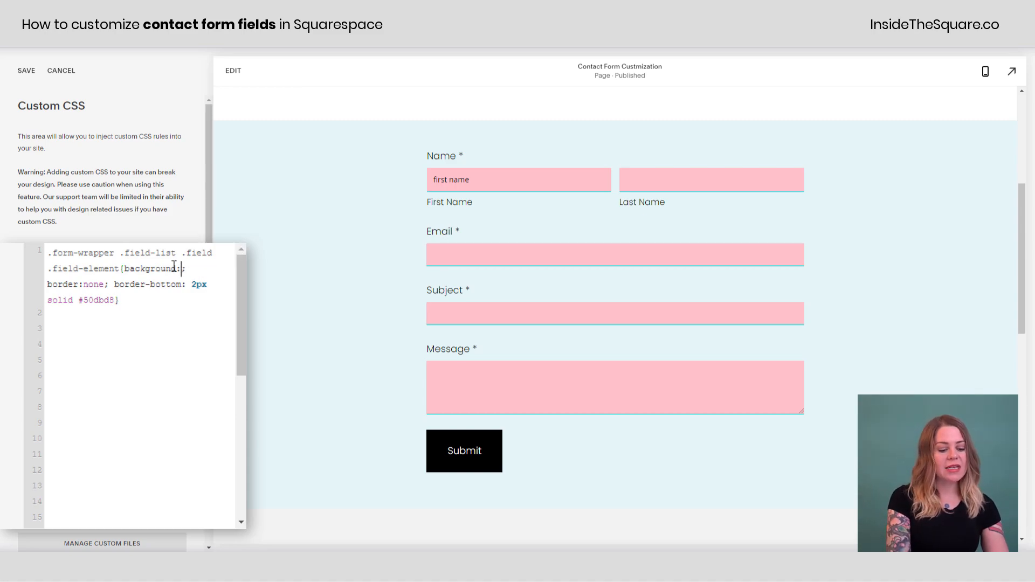
pyautogui.write('transparent;')
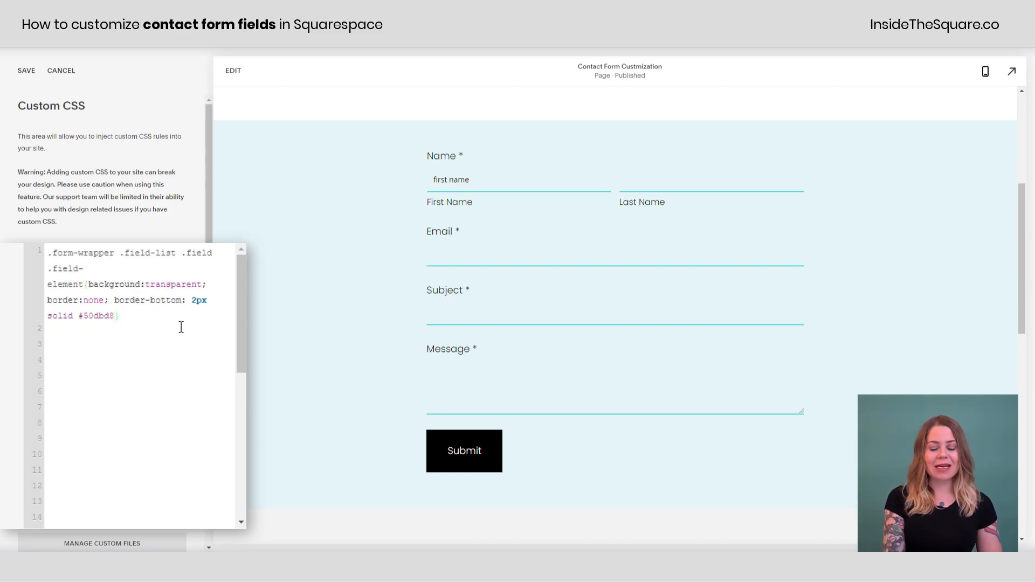
pyautogui.write('}')
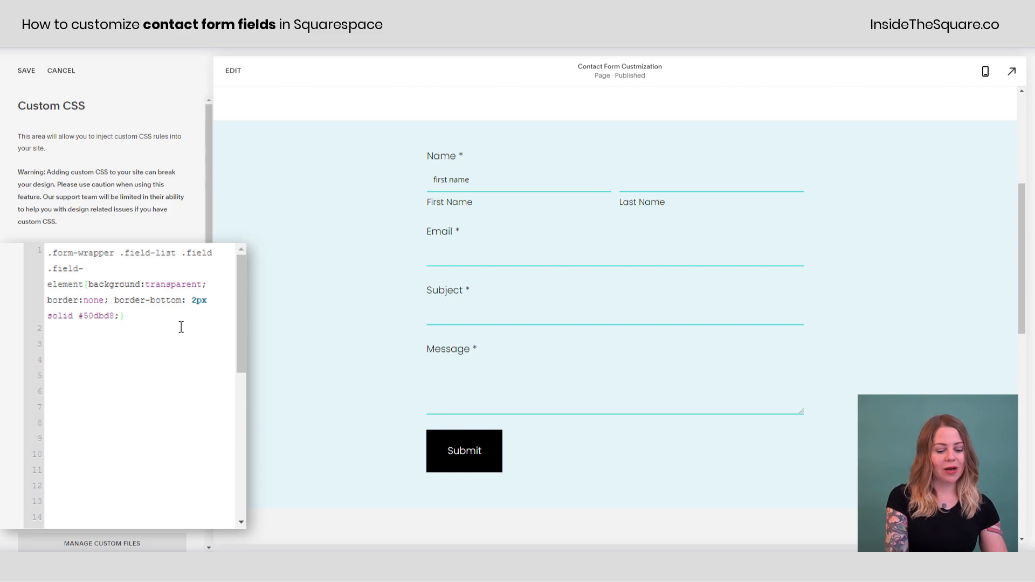
pyautogui.write("font-family:'Poppins';")
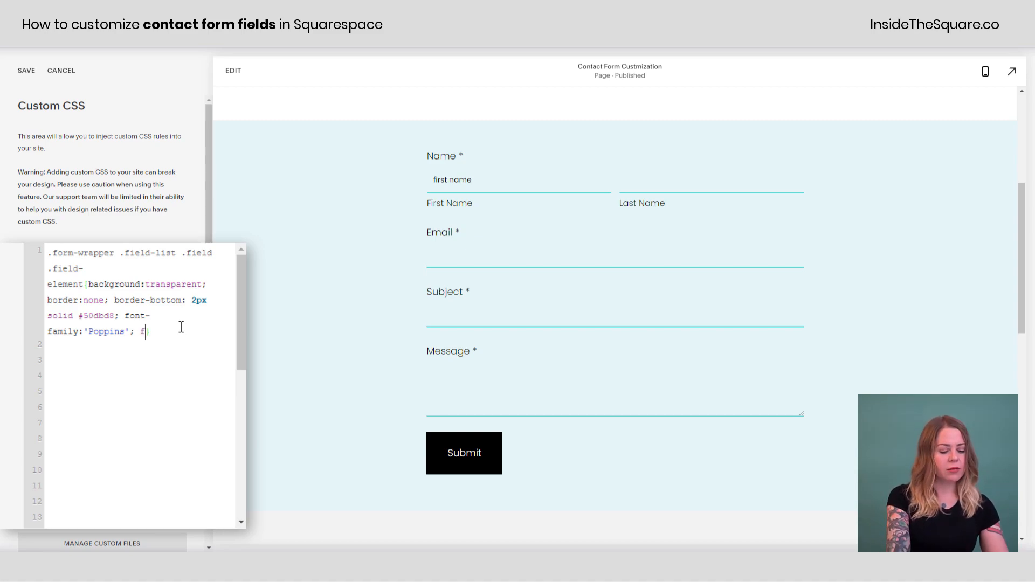
# Add font-size 20px with !important to the form field rule
pyautogui.write('font-size:20px')
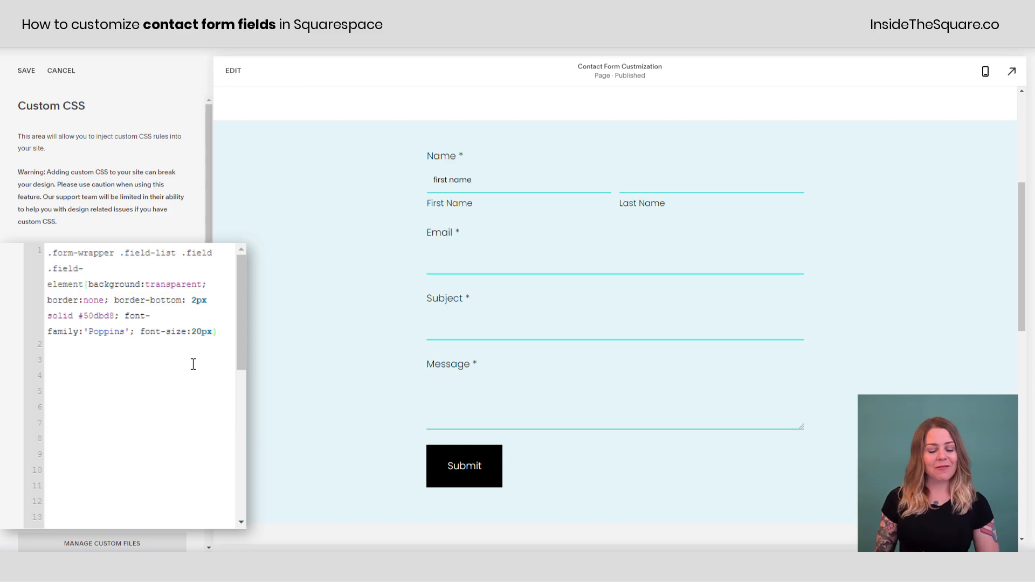
pyautogui.write('!important')
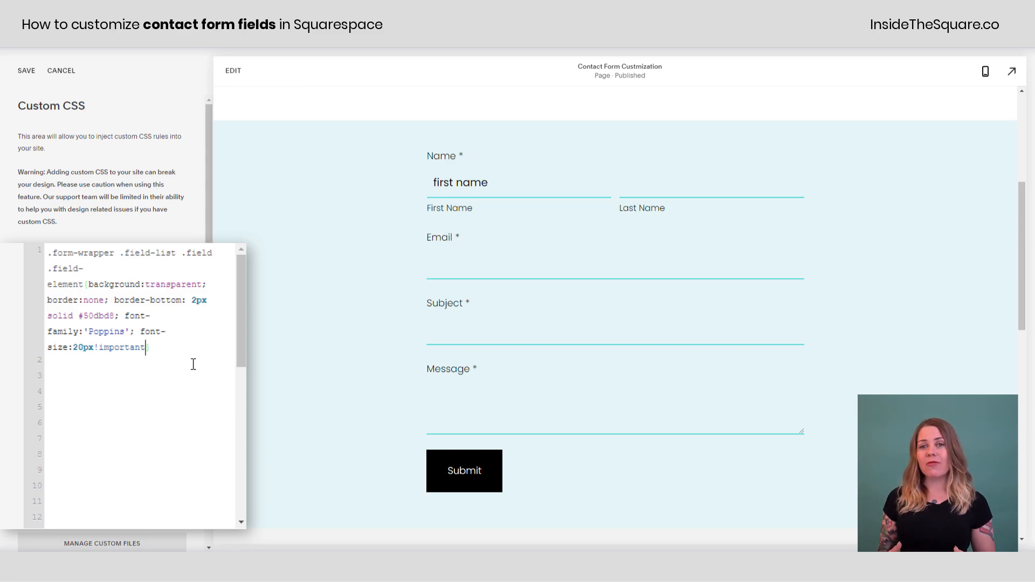
pyautogui.moveTo(466, 354)
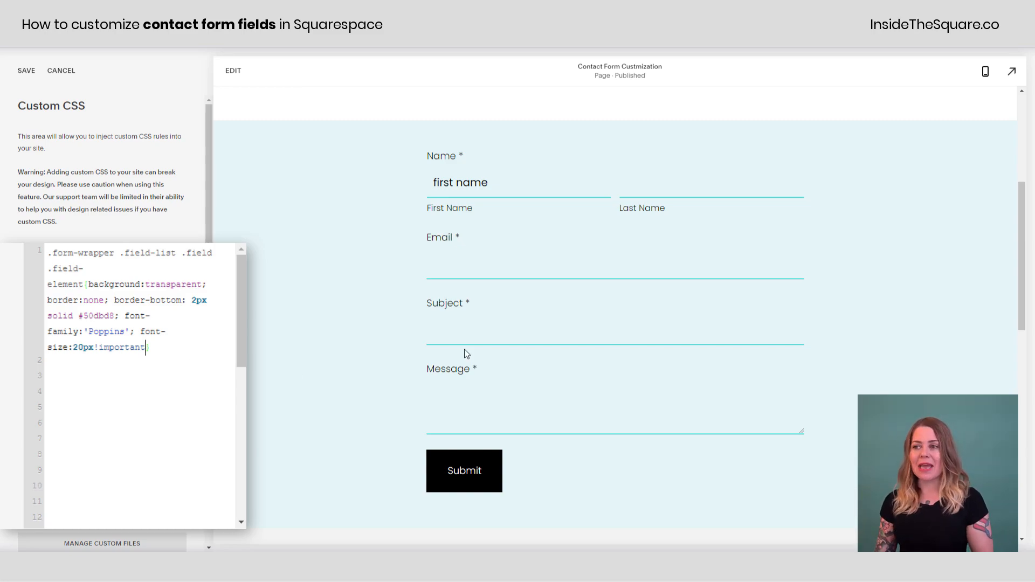
# Enter 'last name' in the Last Name field, then start an :active/:focus field selector
pyautogui.click(711, 182)
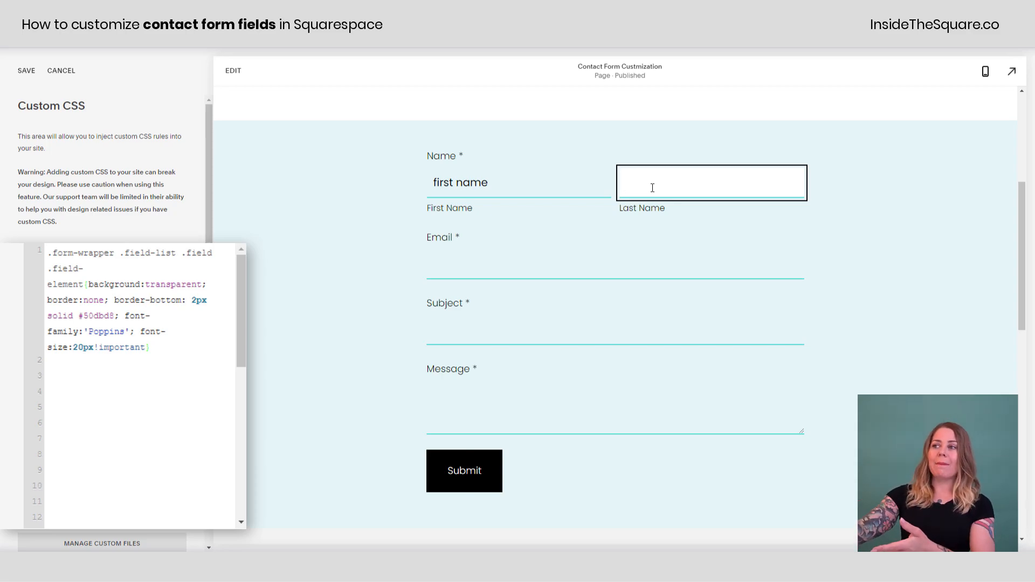
pyautogui.write('last')
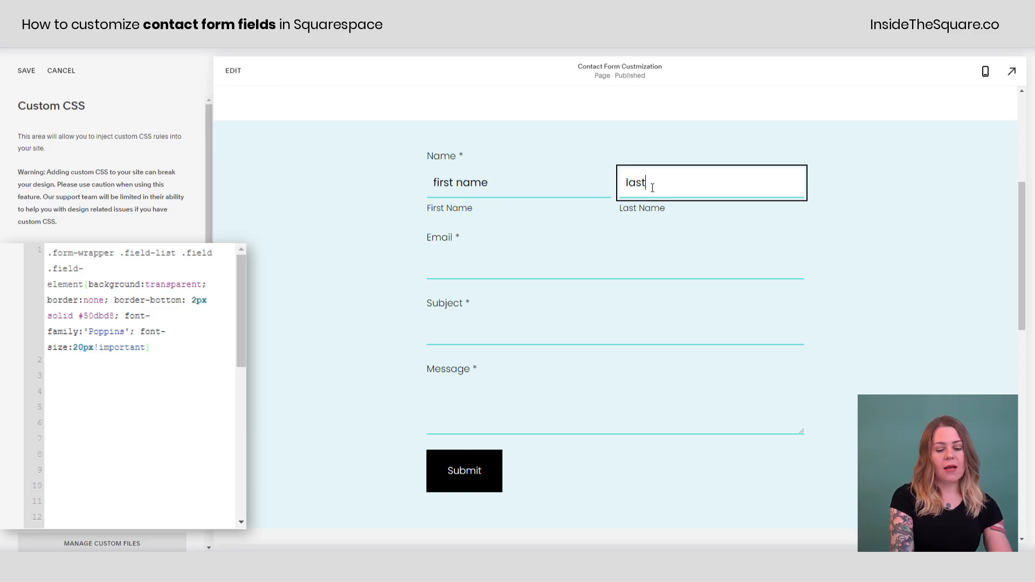
pyautogui.write('a')
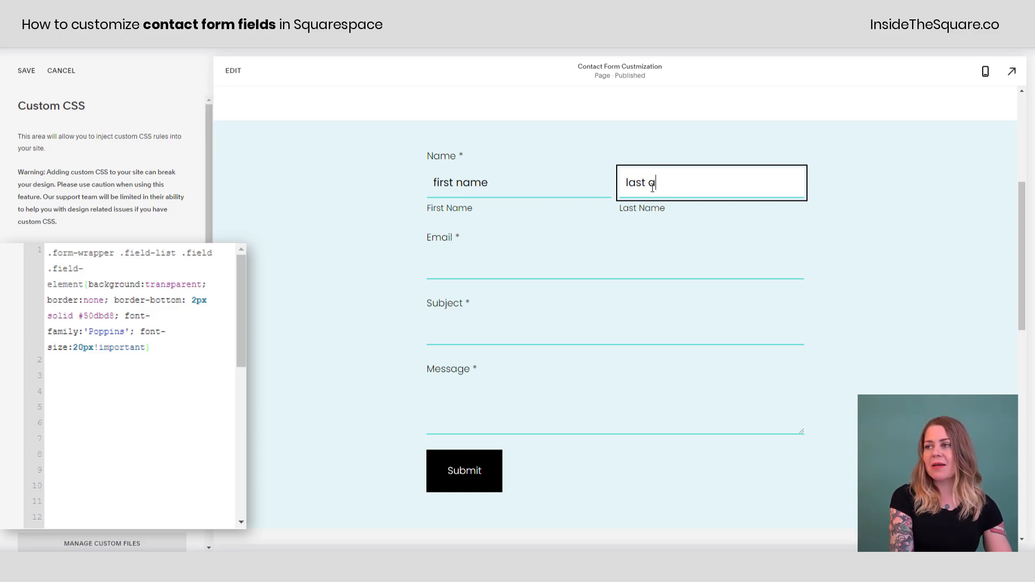
pyautogui.write('name')
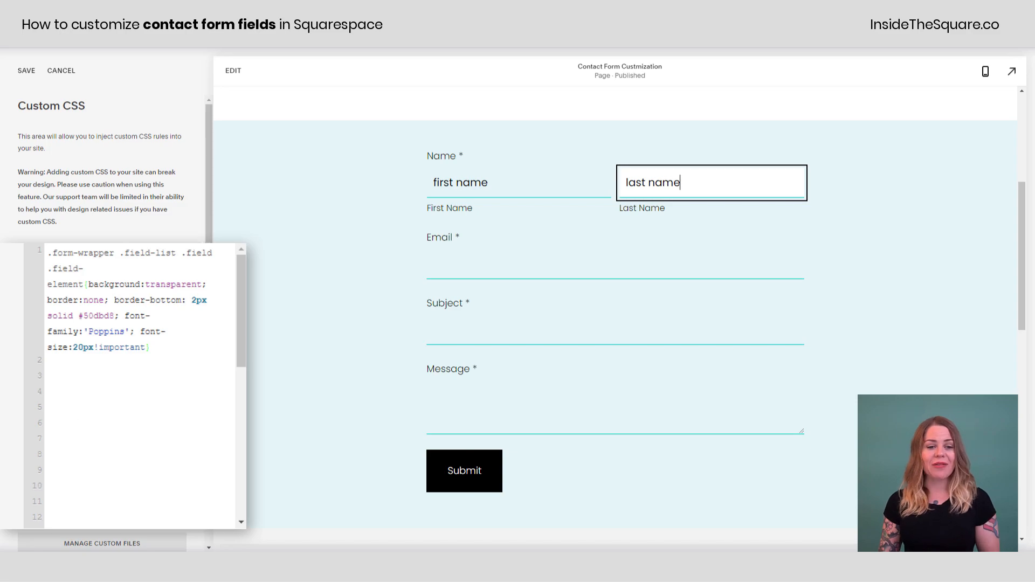
pyautogui.write('.form-wrapper .field-list .field .field-element:active, .form-wrapper .field-list .field .field-element:focus')
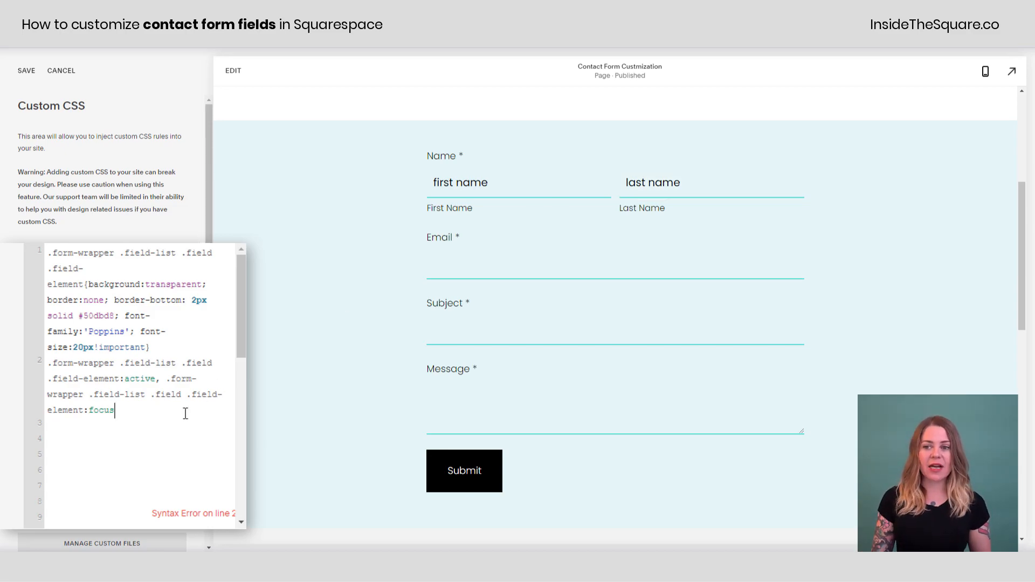
# Give the :active/:focus rule background yellow and outline none, and preview it on a field
pyautogui.write('{}')
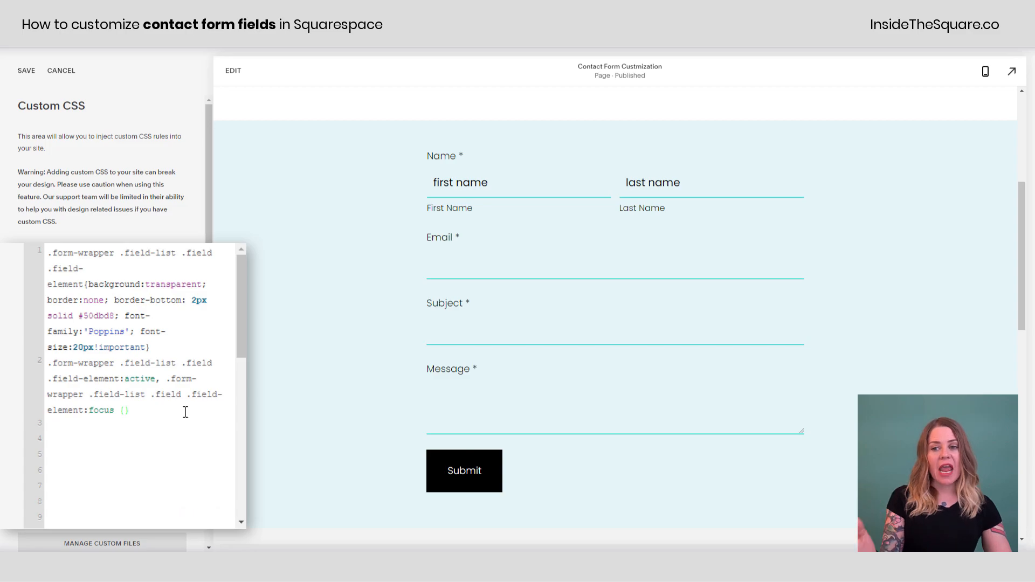
pyautogui.write('backg')
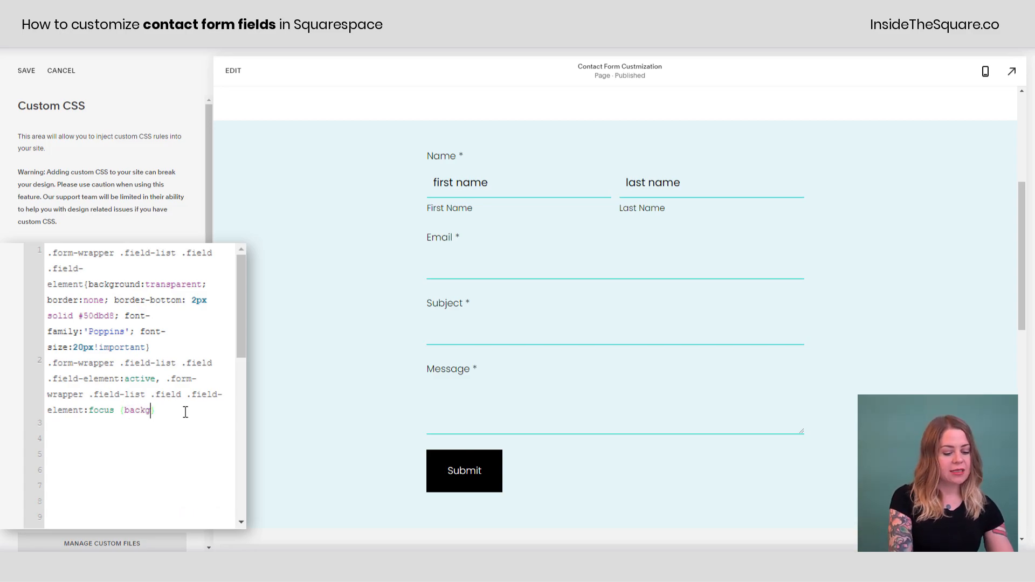
pyautogui.write('round:yellow')
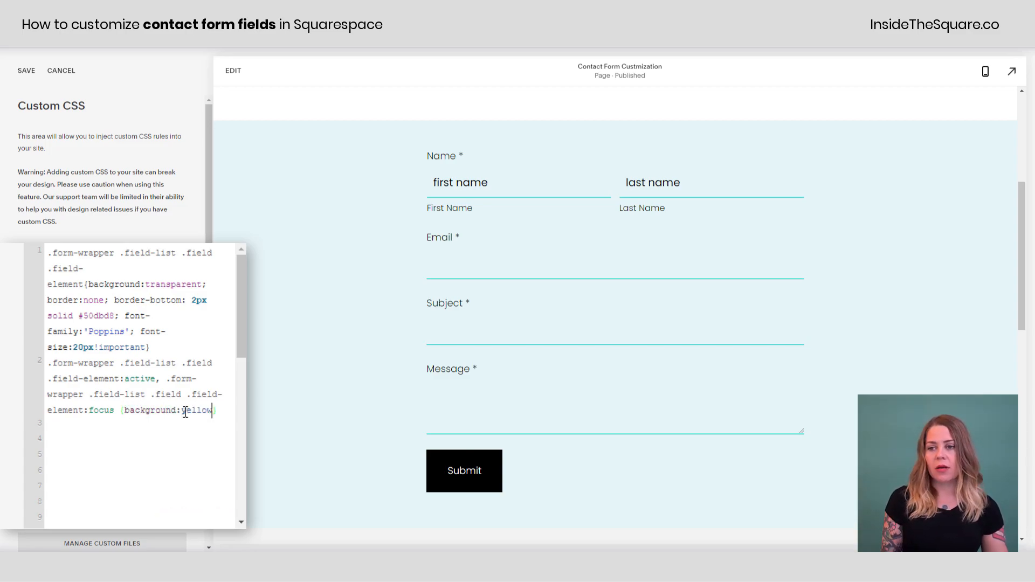
pyautogui.click(710, 183)
pyautogui.write('; outline:')
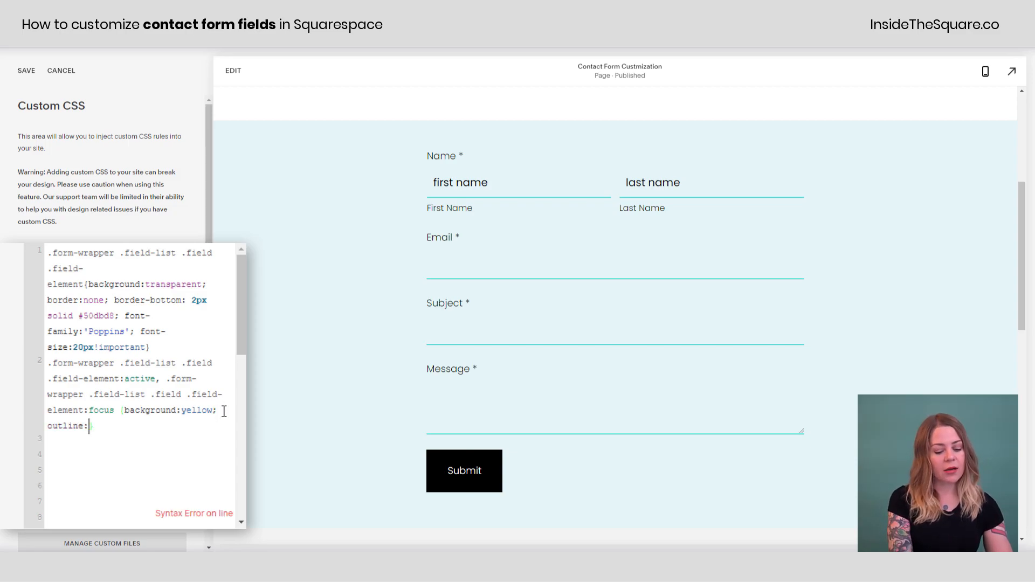
pyautogui.write('none}')
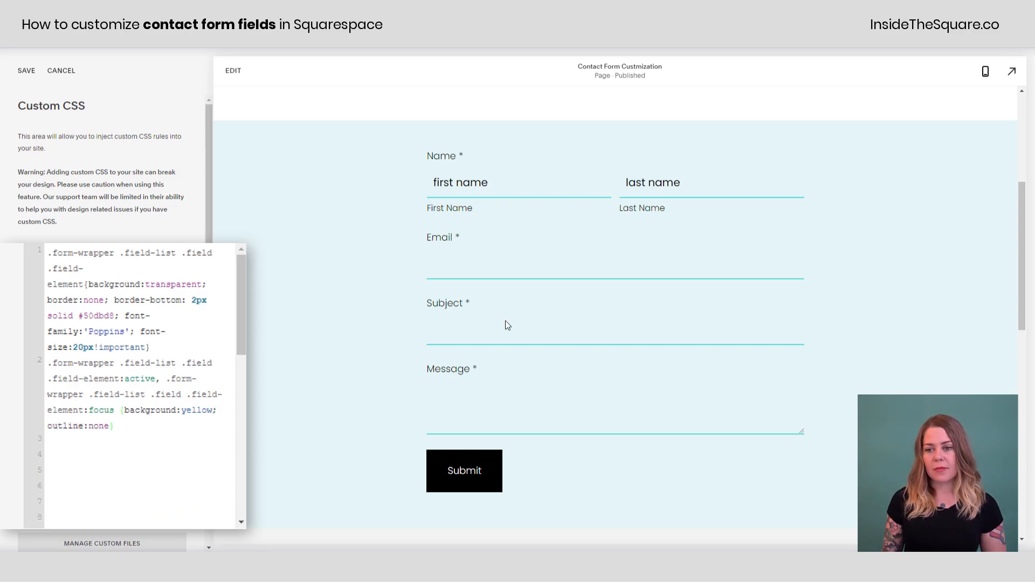
pyautogui.click(711, 182)
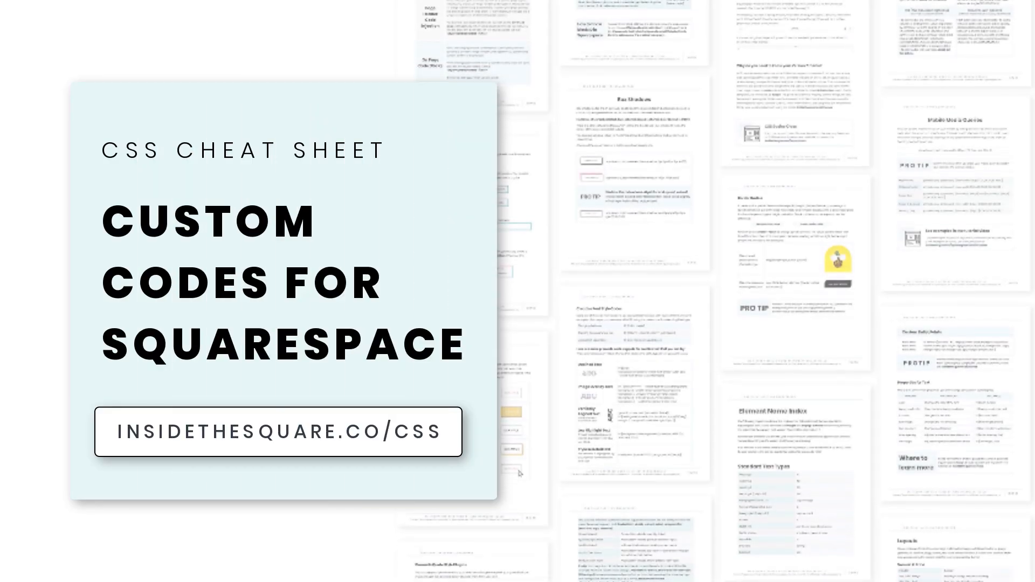
pyautogui.scroll(-3)
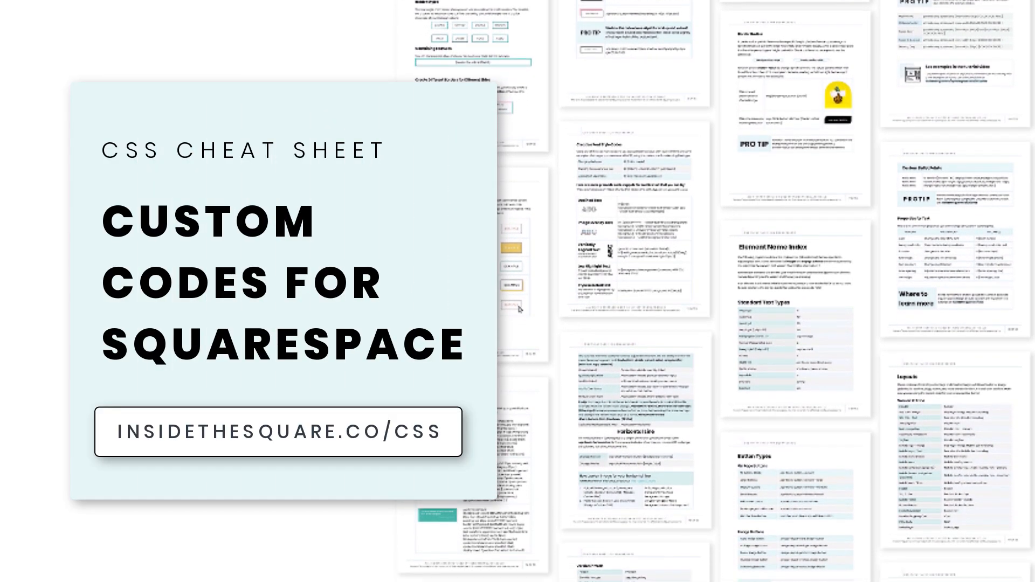
pyautogui.scroll(-3)
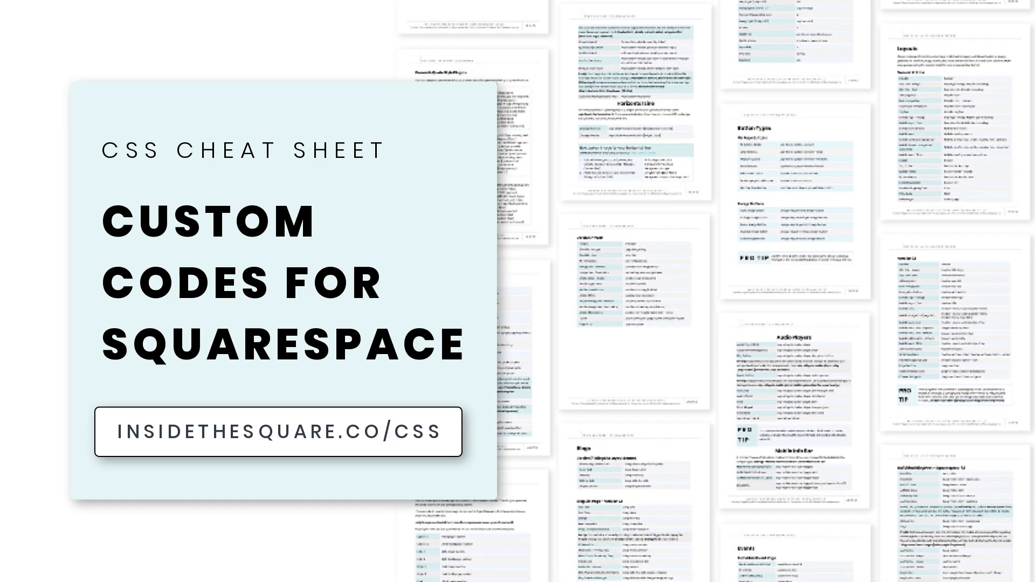
pyautogui.scroll(-3)
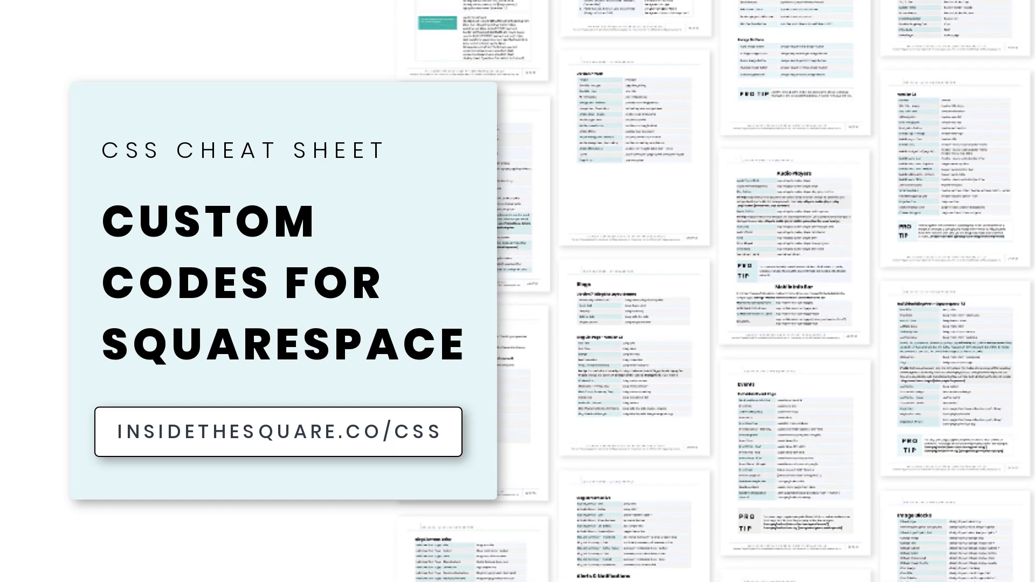
pyautogui.scroll(-3)
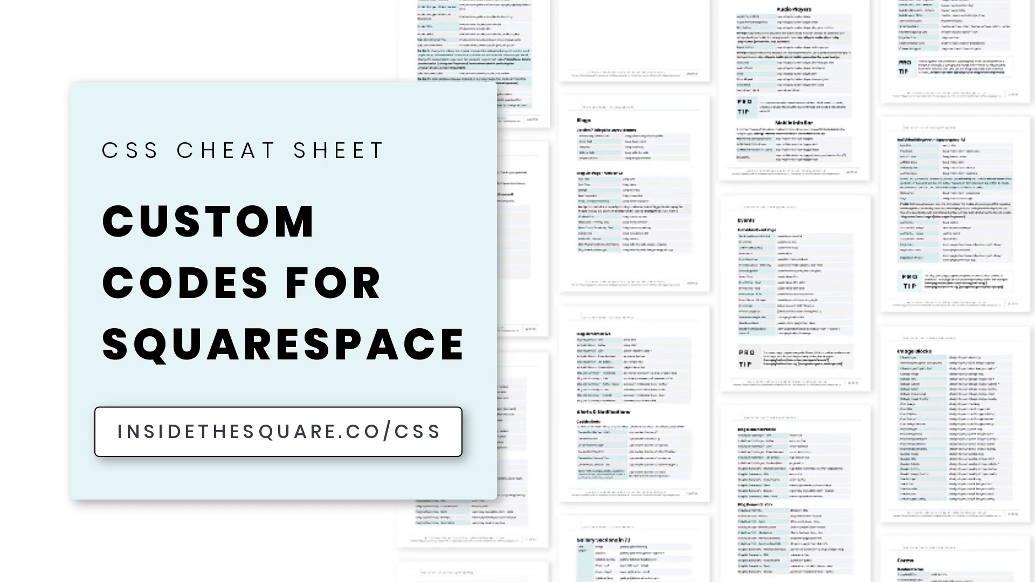
pyautogui.scroll(-3)
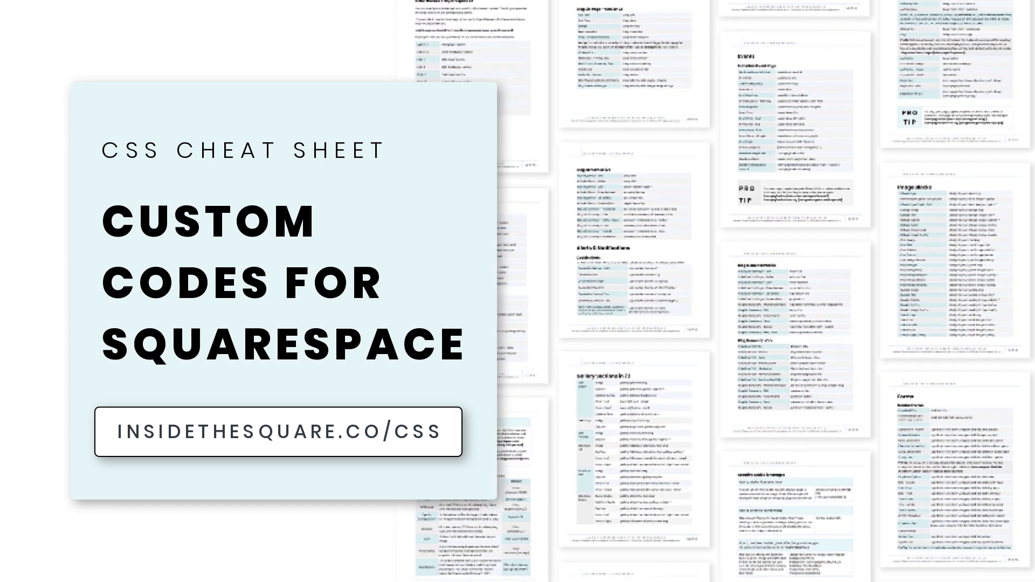
pyautogui.scroll(-3)
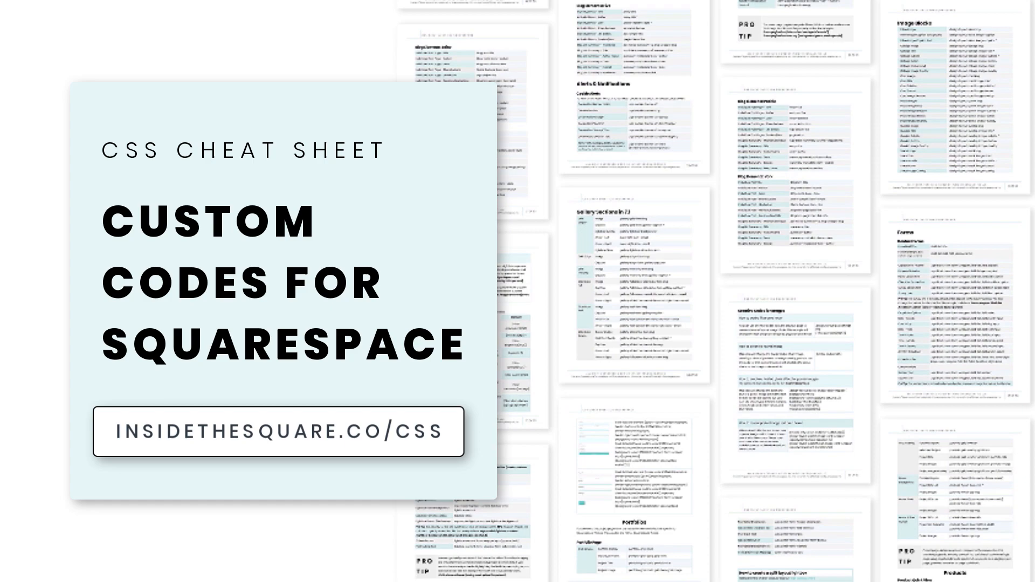
pyautogui.scroll(-3)
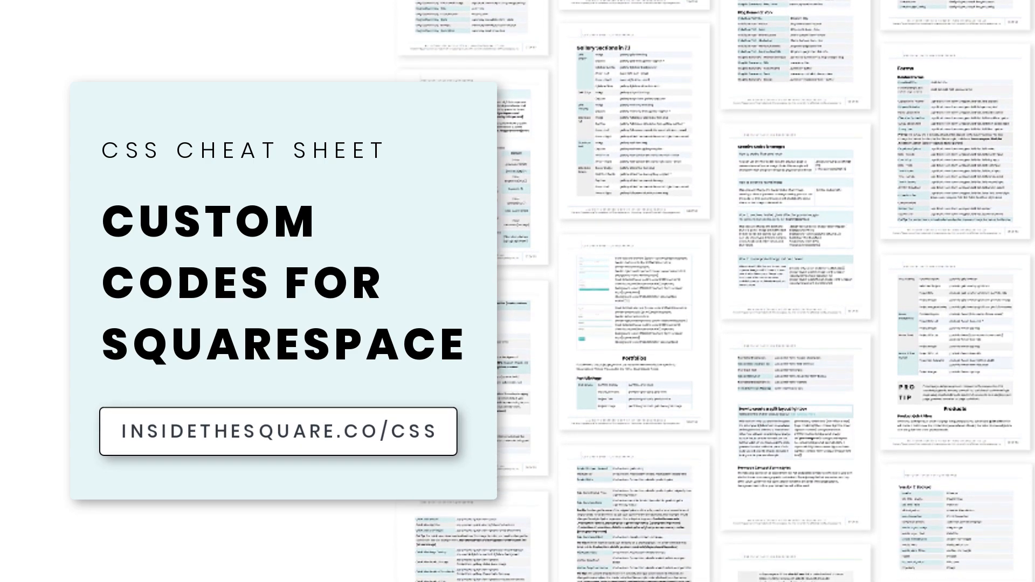
pyautogui.scroll(-3)
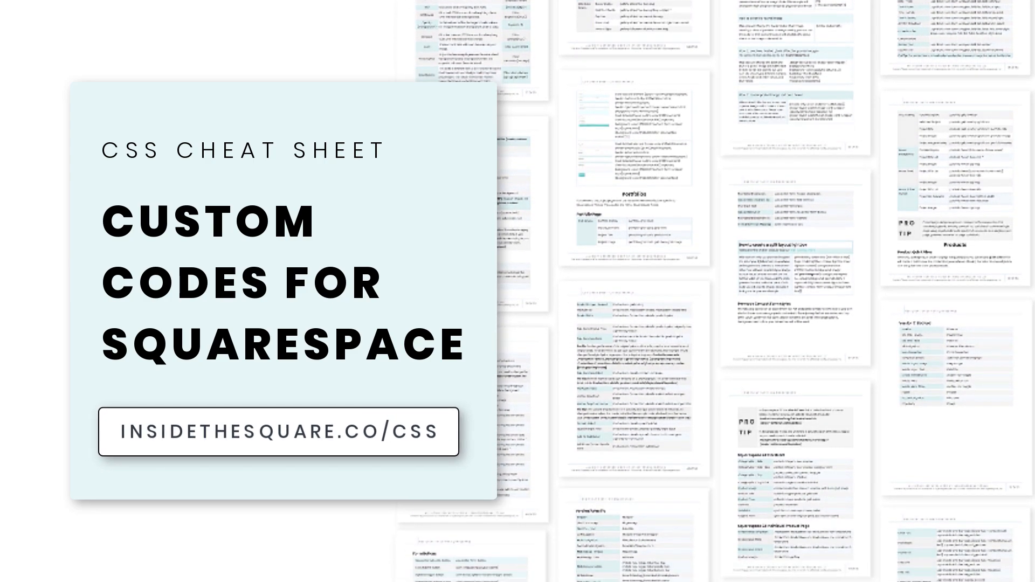